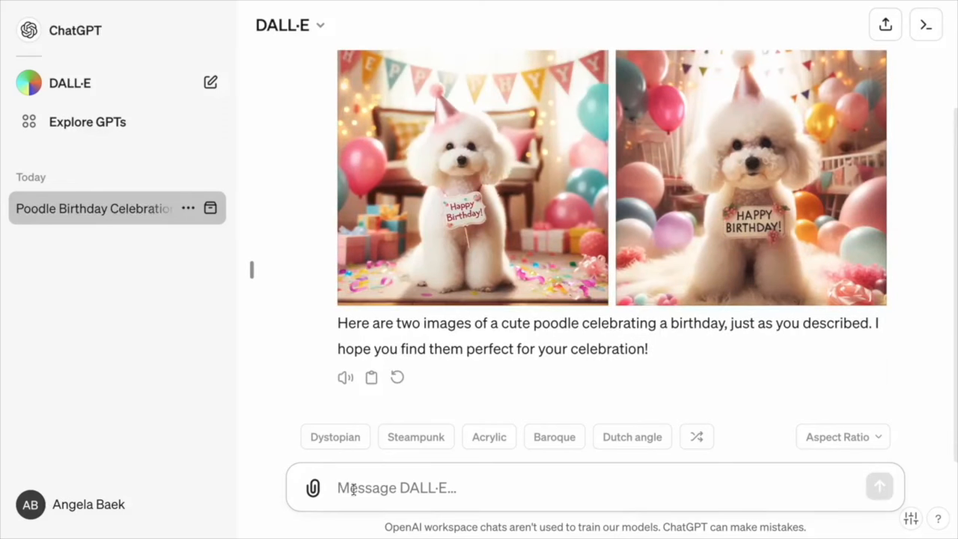
Mark an area of the first birthday poodle image and request 'Add bows'
{"action": "left_click", "coordinate": [472, 177]}
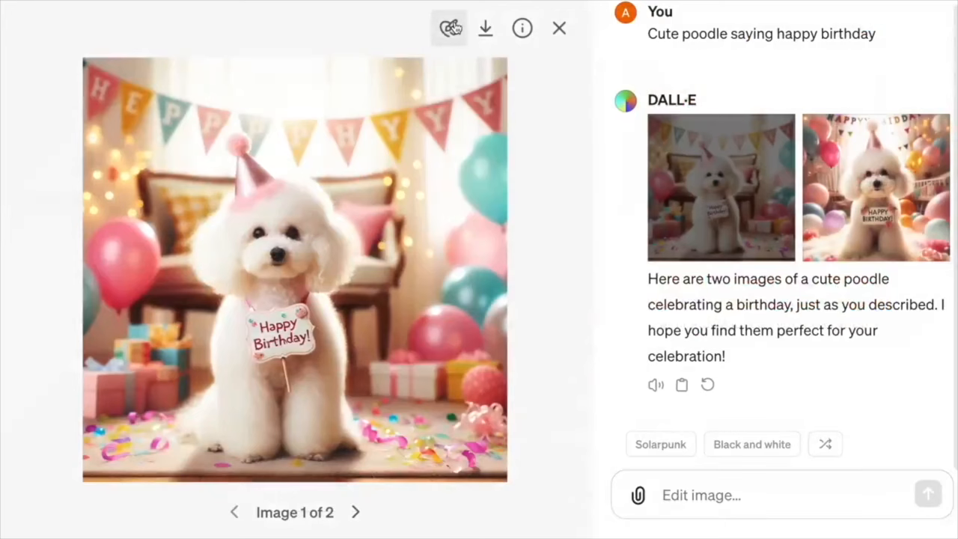
{"action": "left_click", "coordinate": [449, 28]}
{"action": "type", "text": "A"}
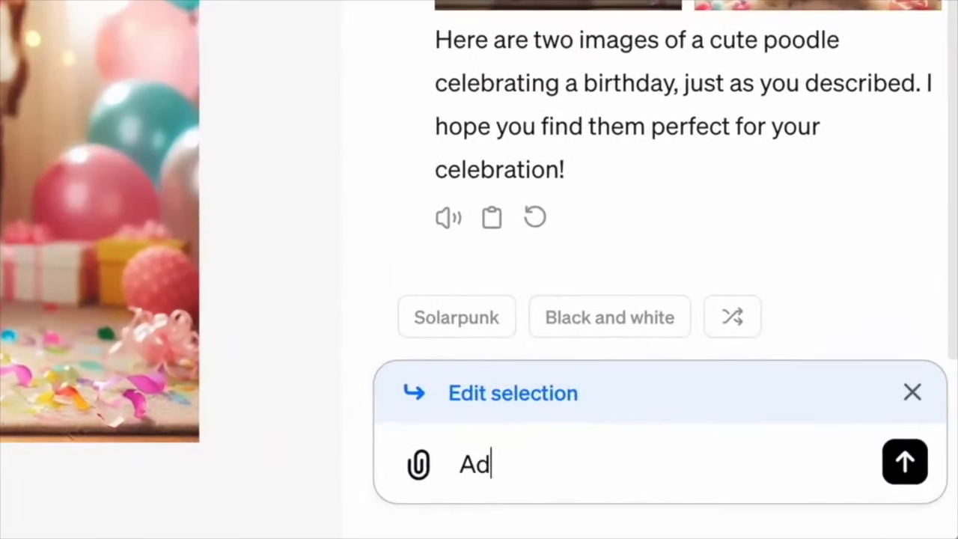
{"action": "type", "text": "d bows"}
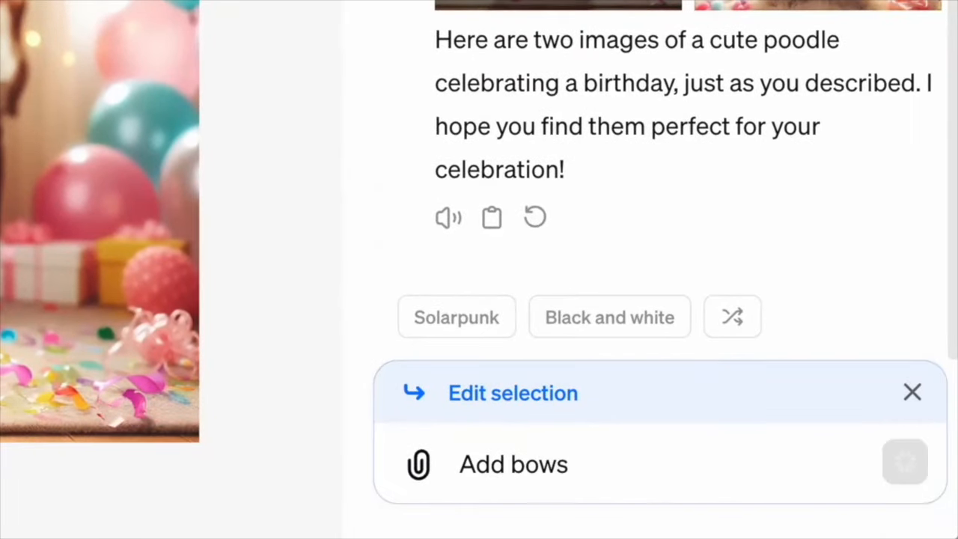
Submit the 'Add bows' edit, get the poodle in red bows, and leave the editor
{"action": "left_click", "coordinate": [904, 462]}
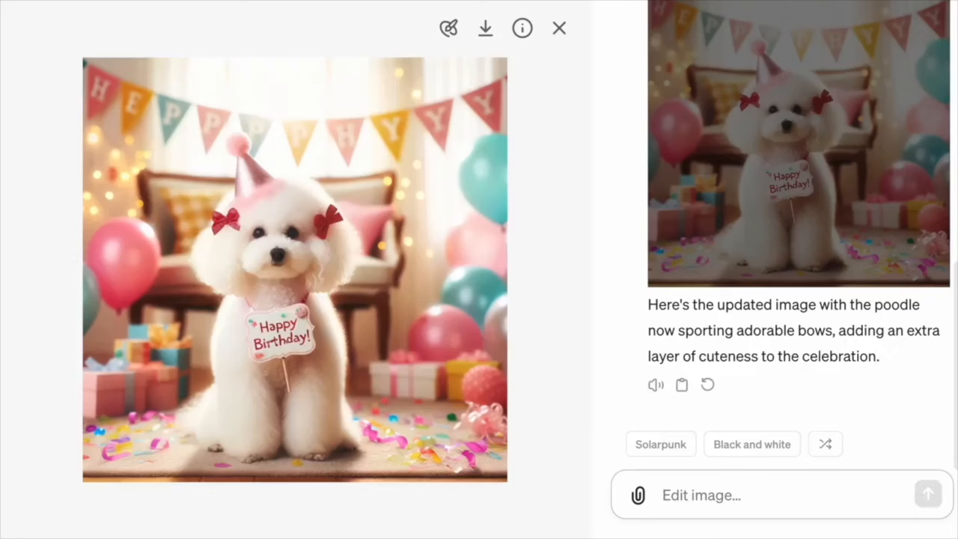
{"action": "left_click", "coordinate": [559, 27]}
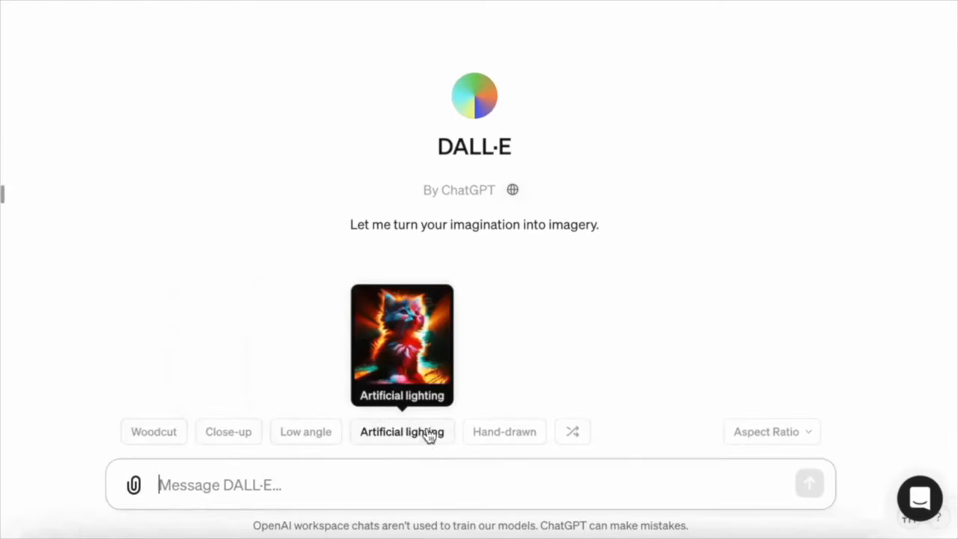
Shuffle the style suggestions and enter the prompt 'Sci-fi, polar bear on vacation'
{"action": "left_click", "coordinate": [573, 431]}
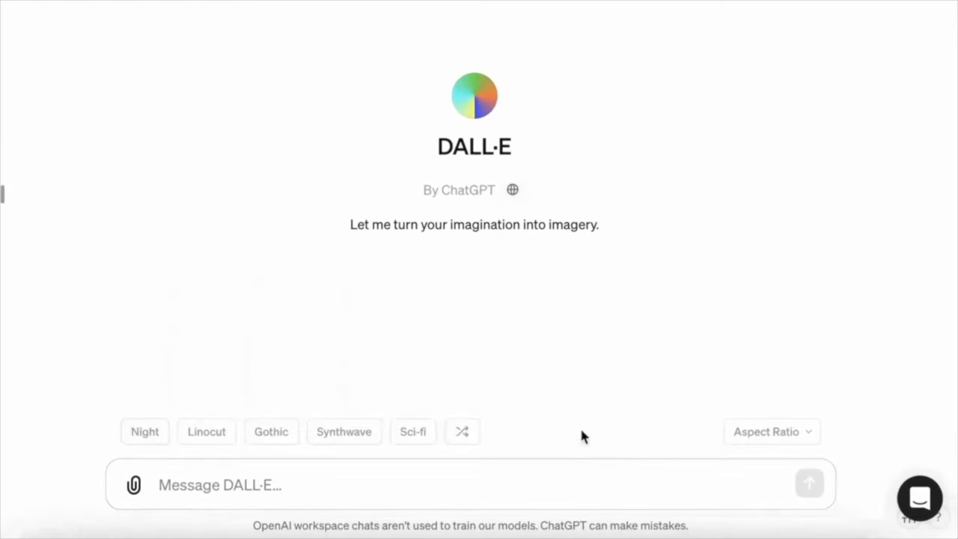
{"action": "mouse_move", "coordinate": [412, 431]}
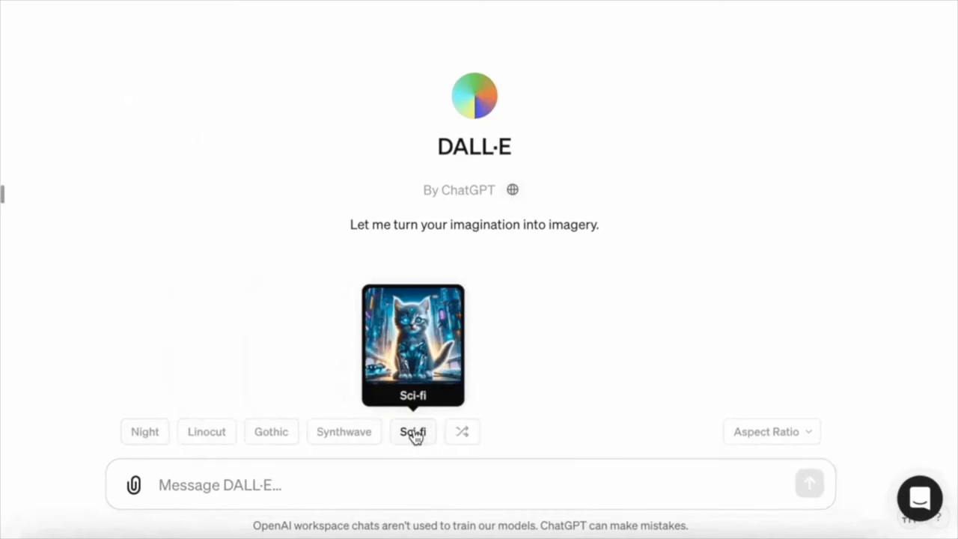
{"action": "type", "text": "Sci-fi, polar bea"}
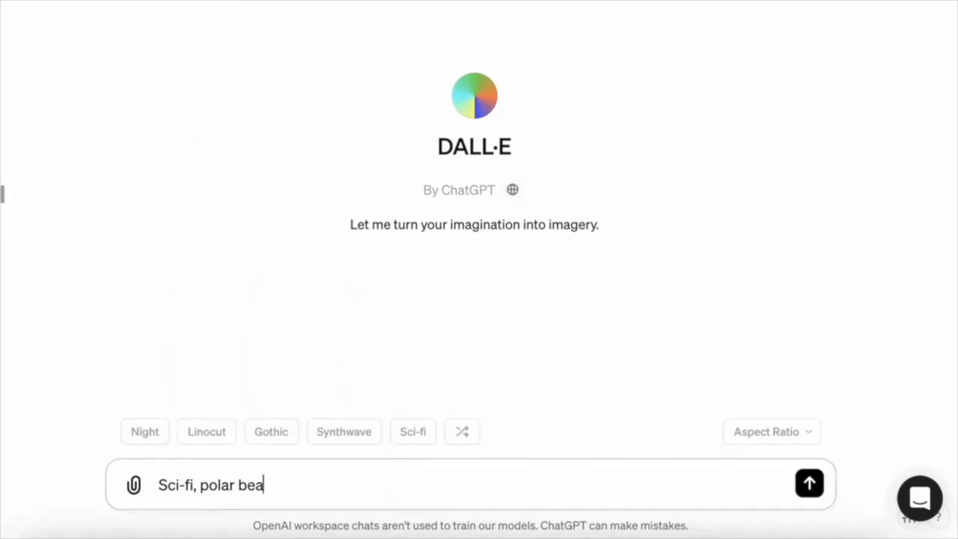
{"action": "type", "text": "r on vacation"}
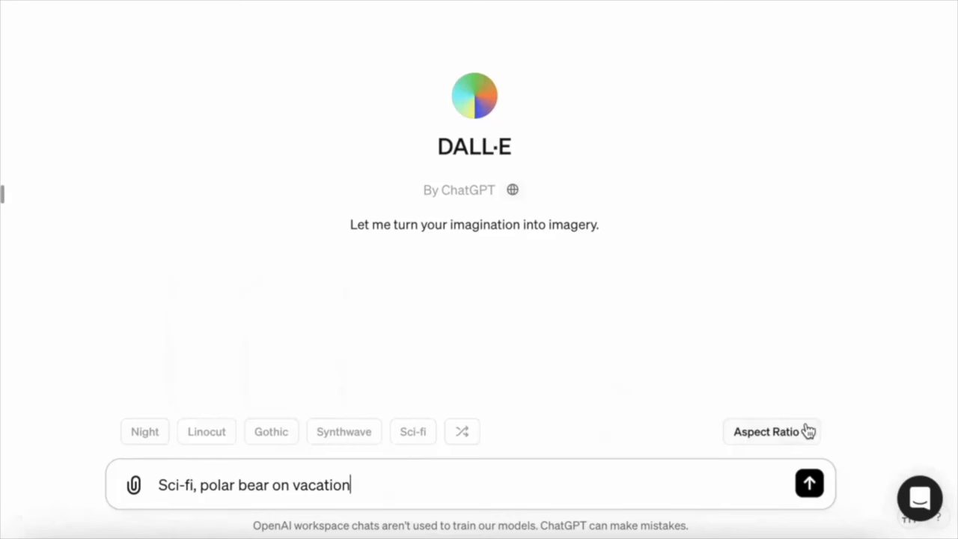
Set the image aspect ratio to Square and send the polar bear prompt
{"action": "left_click", "coordinate": [765, 431]}
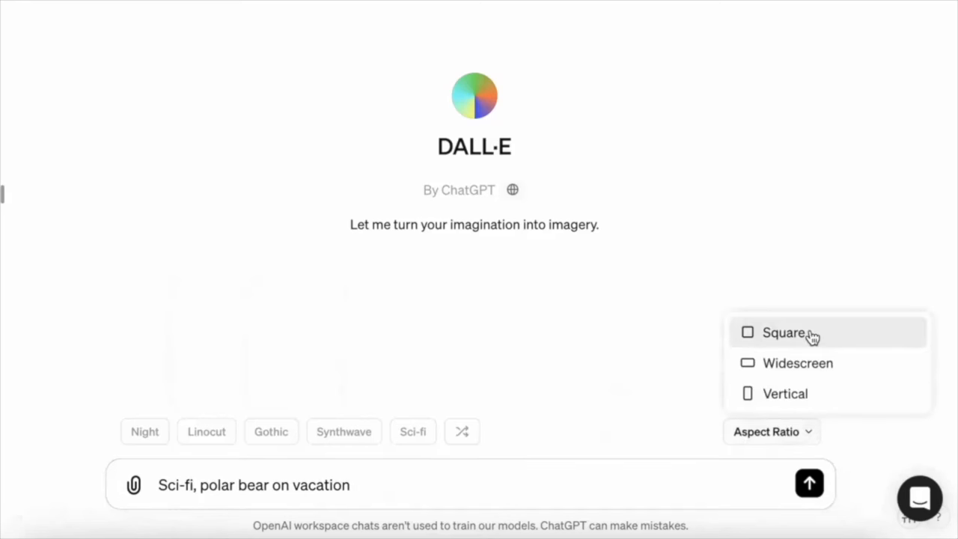
{"action": "left_click", "coordinate": [785, 332]}
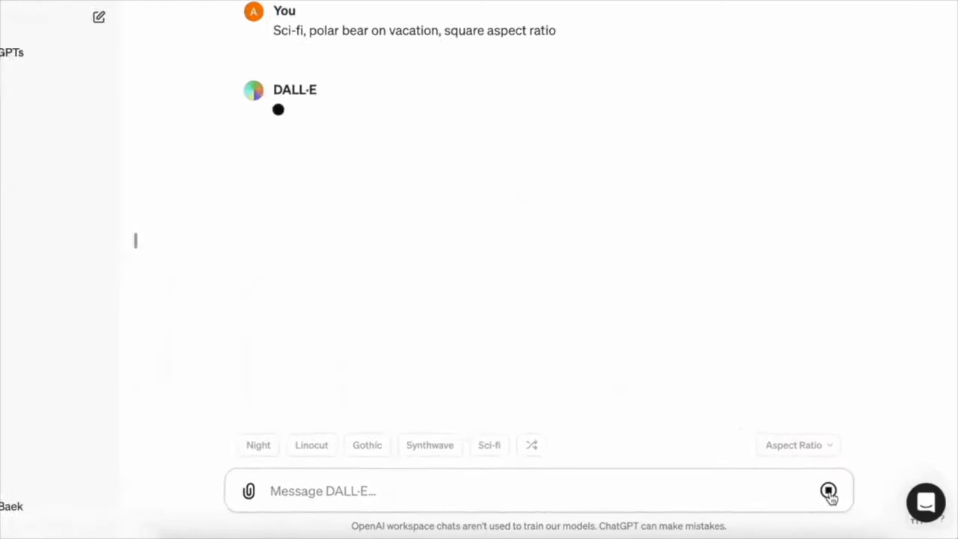
{"action": "left_click", "coordinate": [828, 491]}
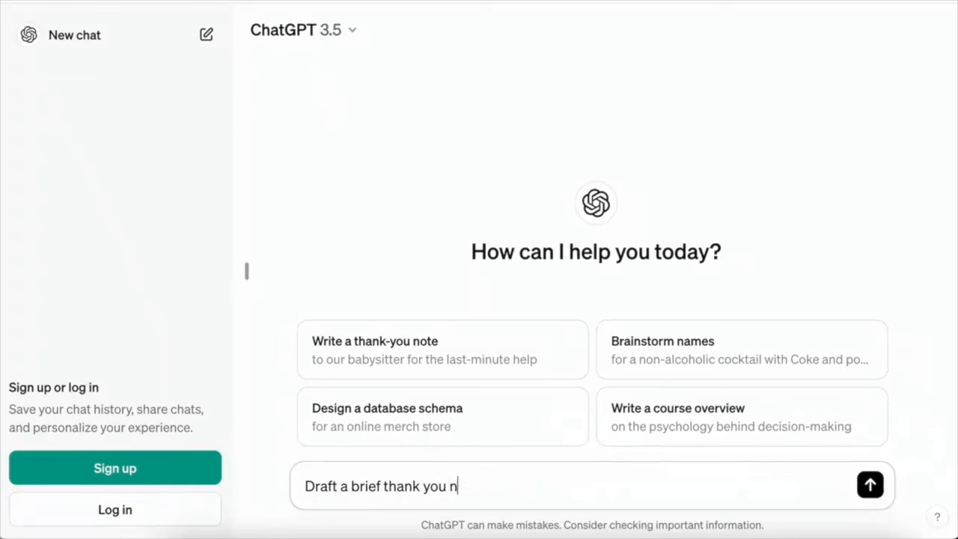
Ask for a note to Uncle Peter thanking him for the Tokyo recommendations
{"action": "type", "text": "ote to my uncle peter fo"}
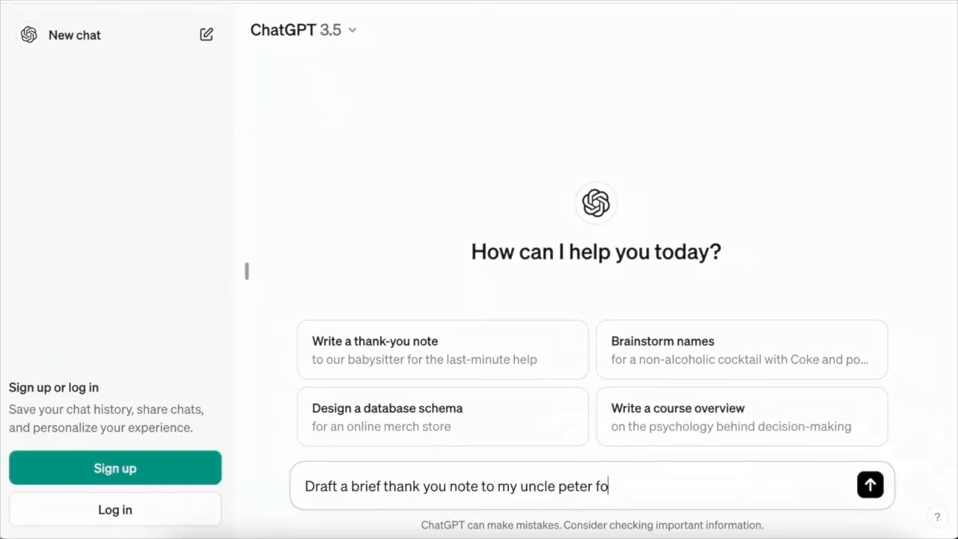
{"action": "type", "text": "r the tokyo recommen"}
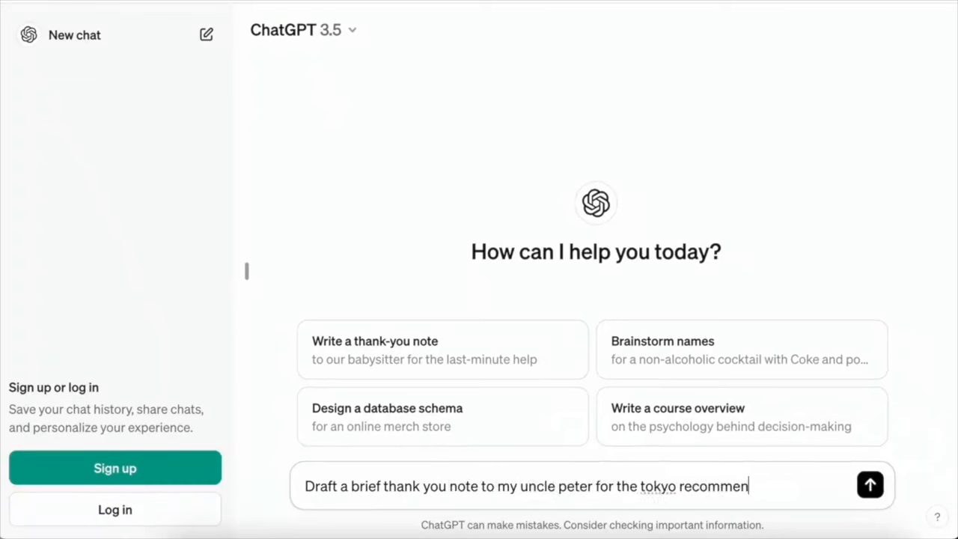
{"action": "left_click", "coordinate": [870, 485]}
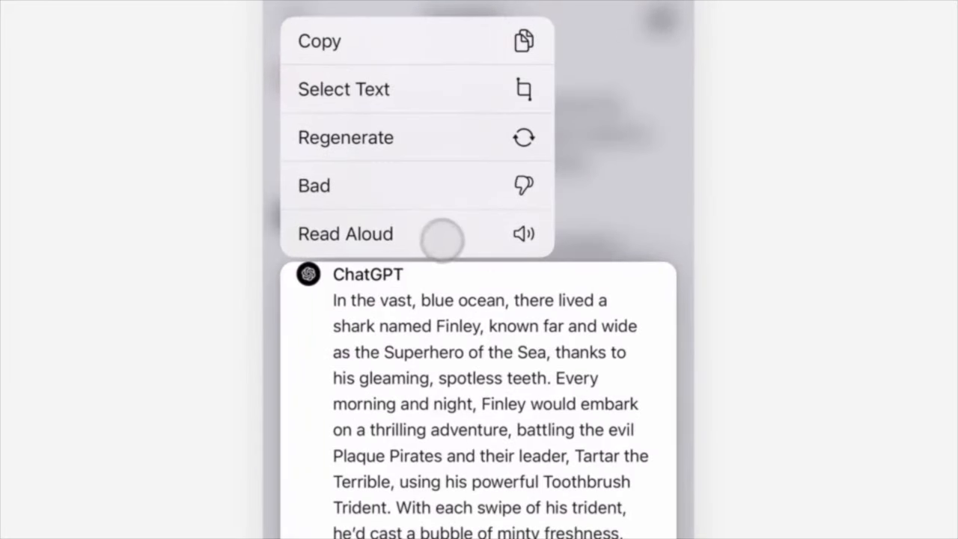
Have the Finley shark superhero story reply read aloud
{"action": "left_click", "coordinate": [345, 234]}
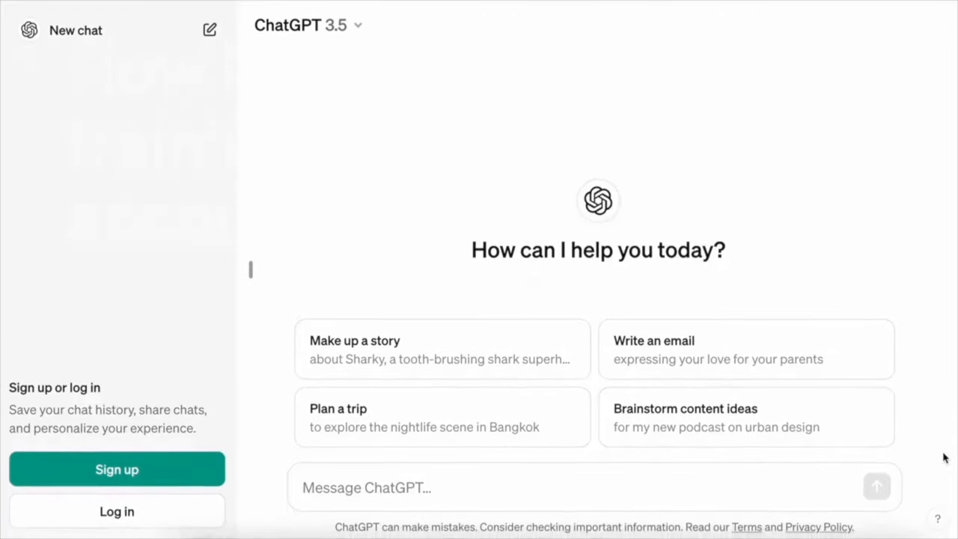
Turn off 'Improve the model for everyone' in Settings, then close Settings
{"action": "left_click", "coordinate": [937, 518]}
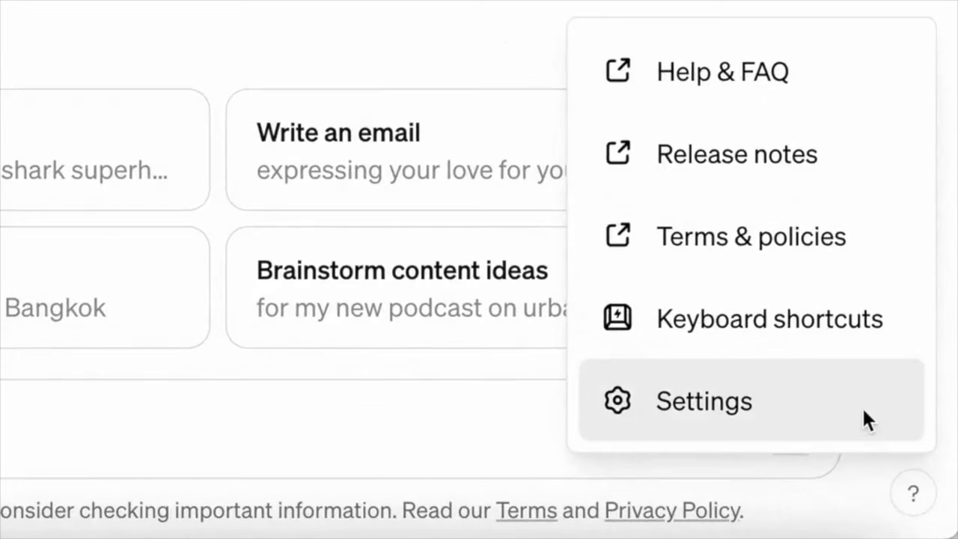
{"action": "left_click", "coordinate": [703, 400]}
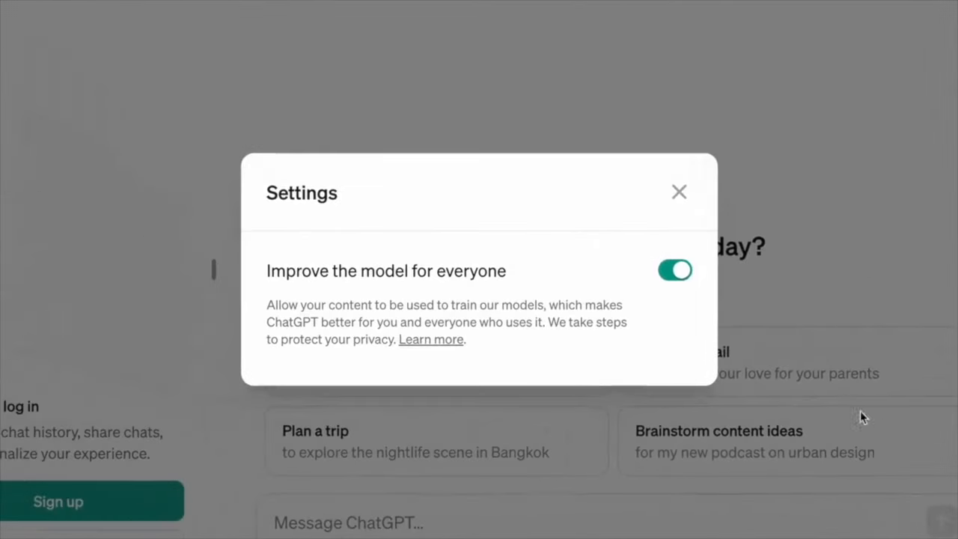
{"action": "left_click", "coordinate": [675, 270]}
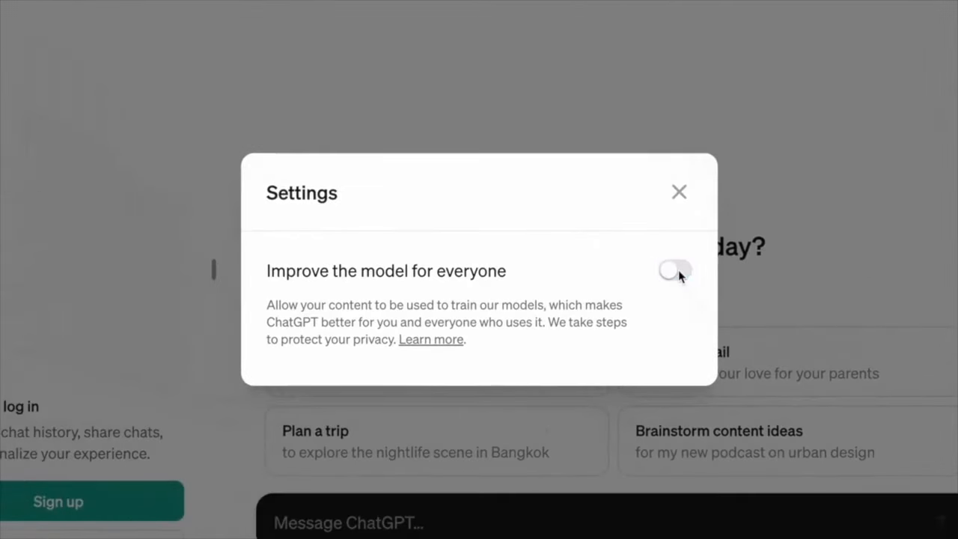
{"action": "mouse_move", "coordinate": [679, 199]}
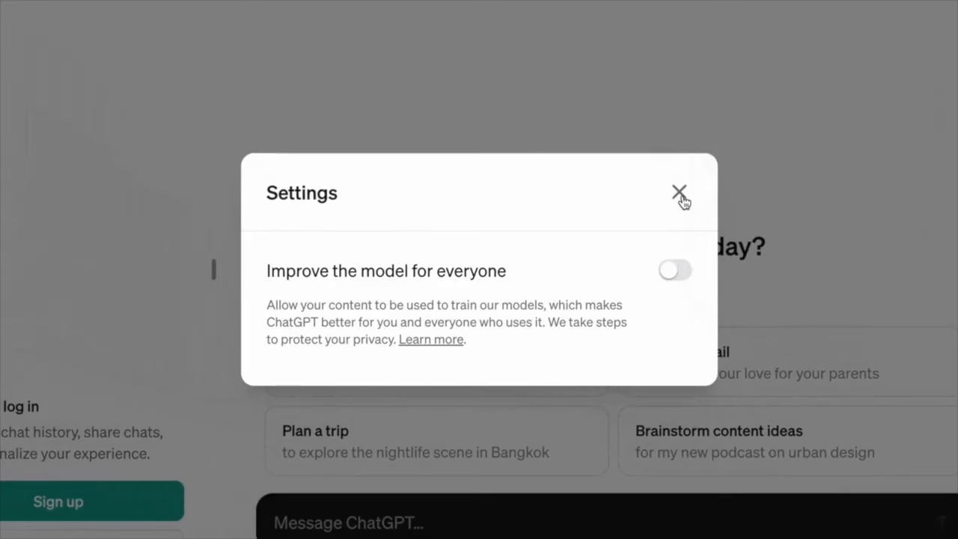
{"action": "left_click", "coordinate": [678, 192]}
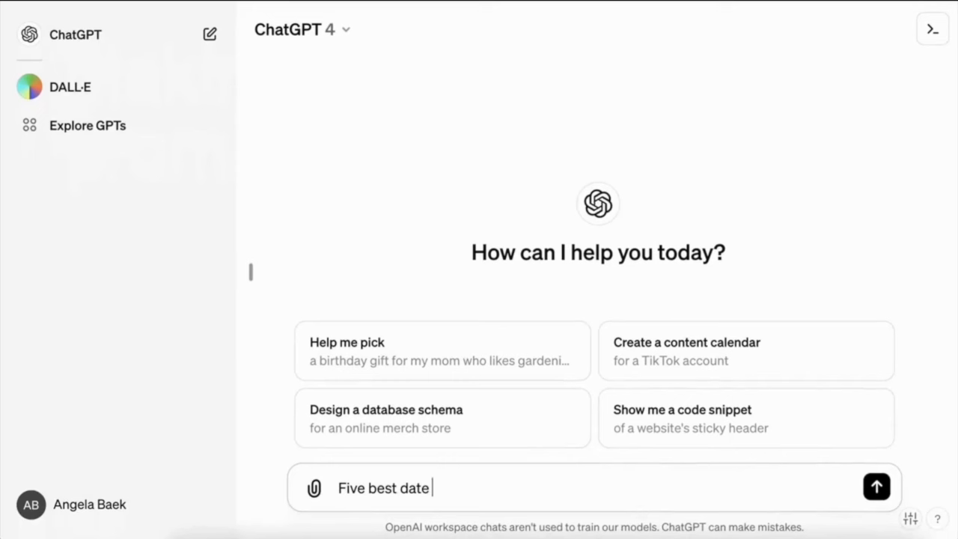
Ask GPT-4 for five best date night restaurants in Dallas and open the OpenTable source
{"action": "type", "text": "night restaurants in Dalla"}
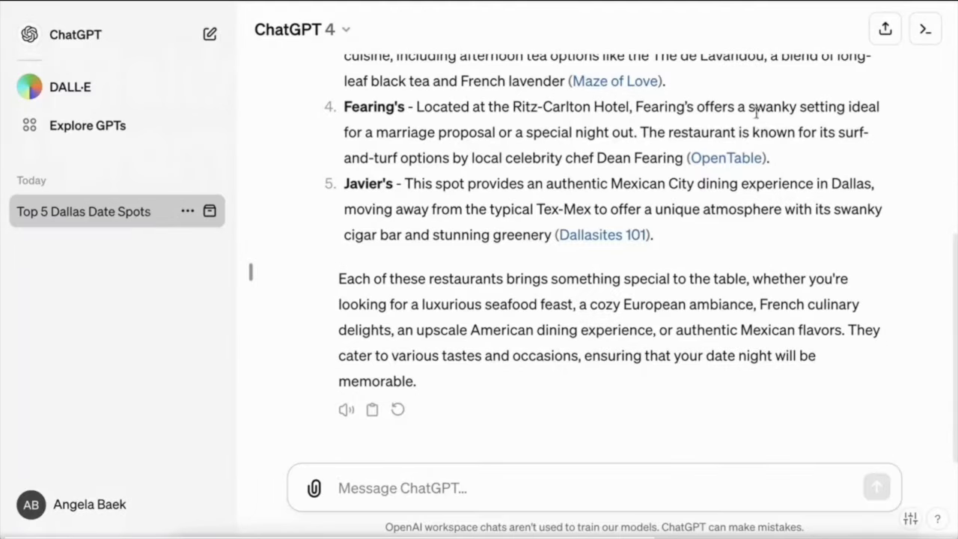
{"action": "mouse_move", "coordinate": [725, 158]}
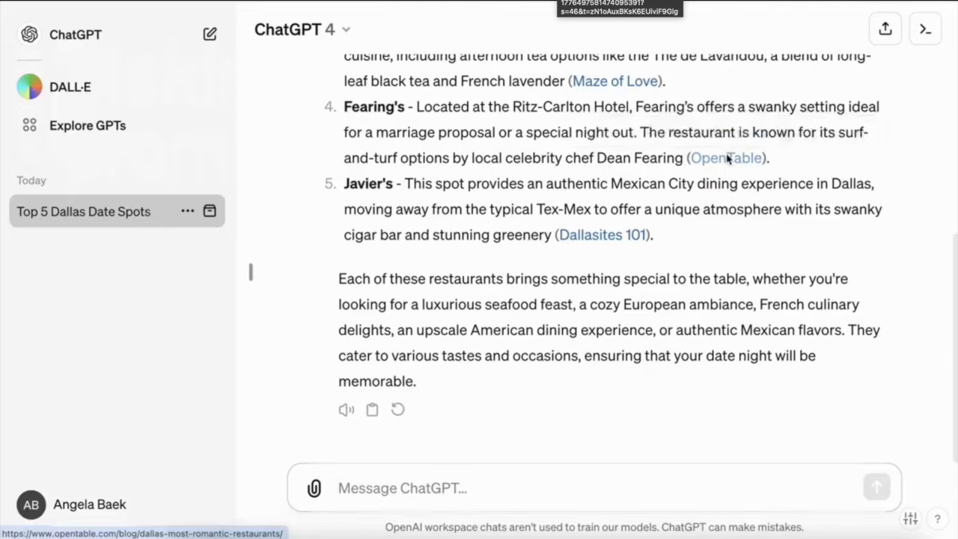
{"action": "left_click", "coordinate": [725, 158]}
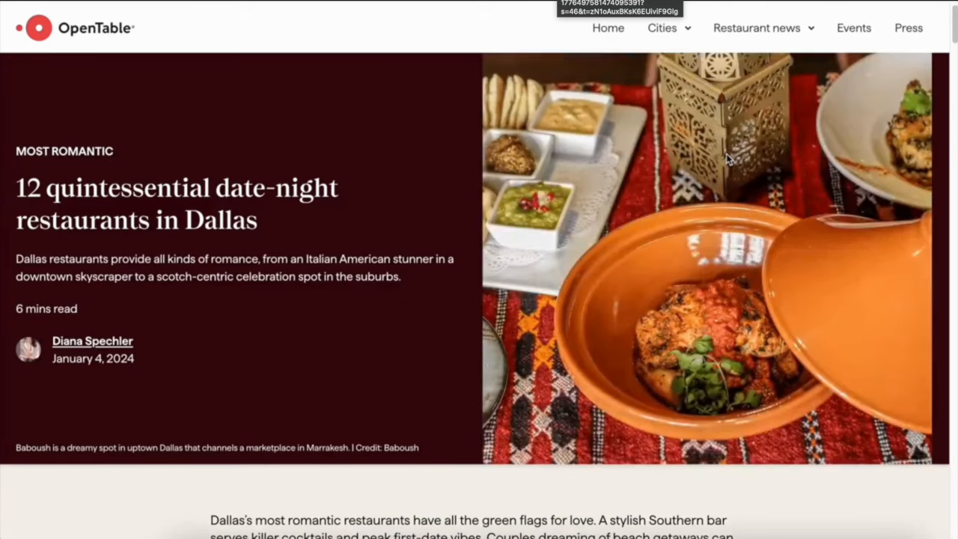